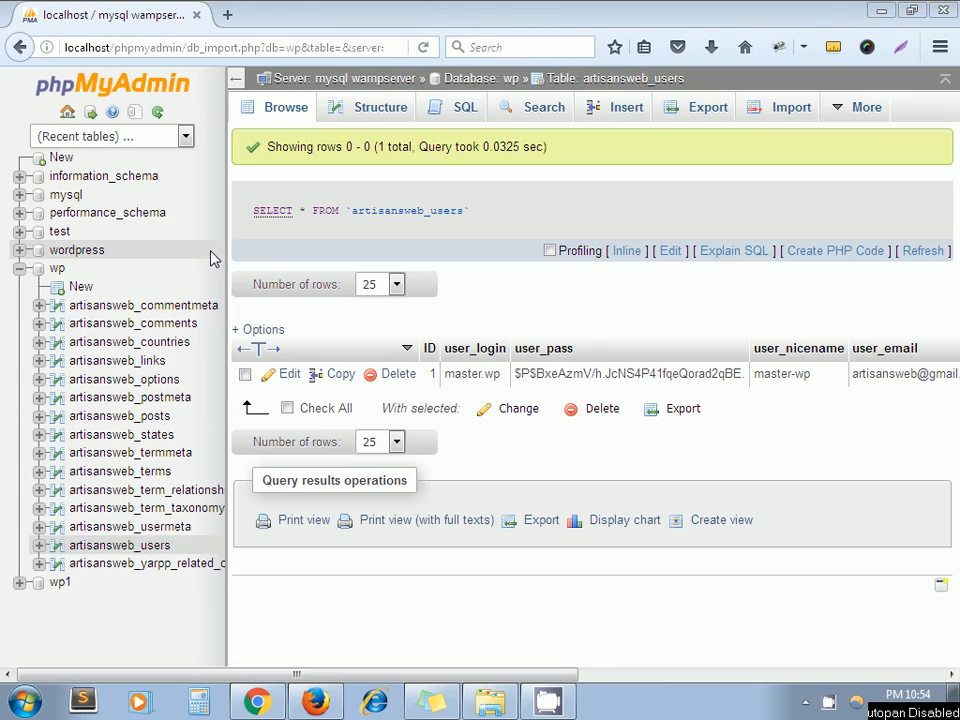
mouse_move(628, 252)
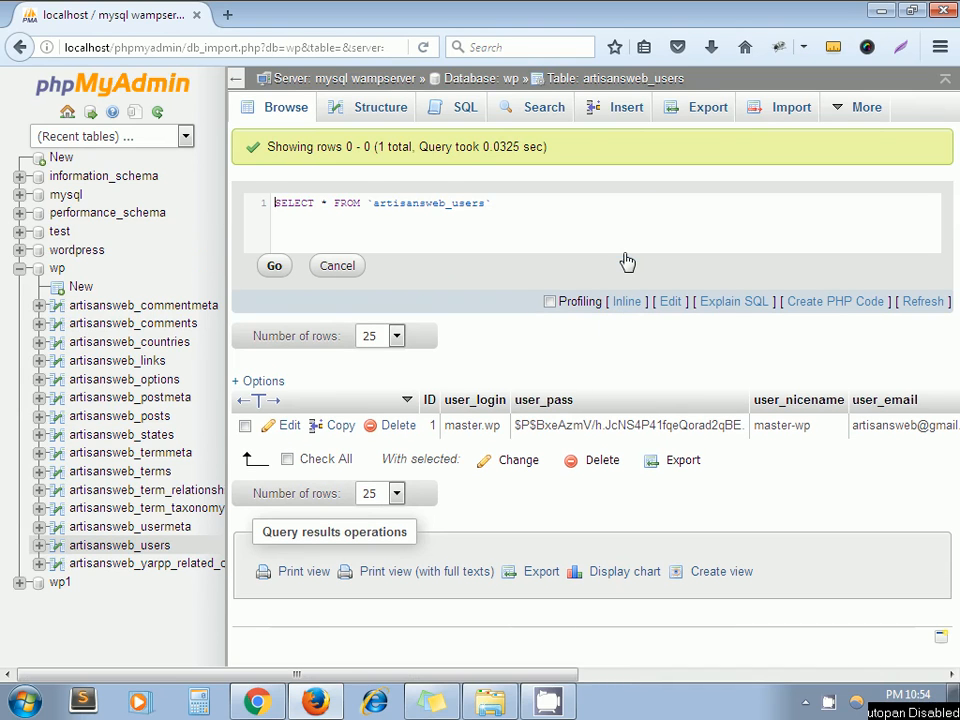
mouse_move(426, 218)
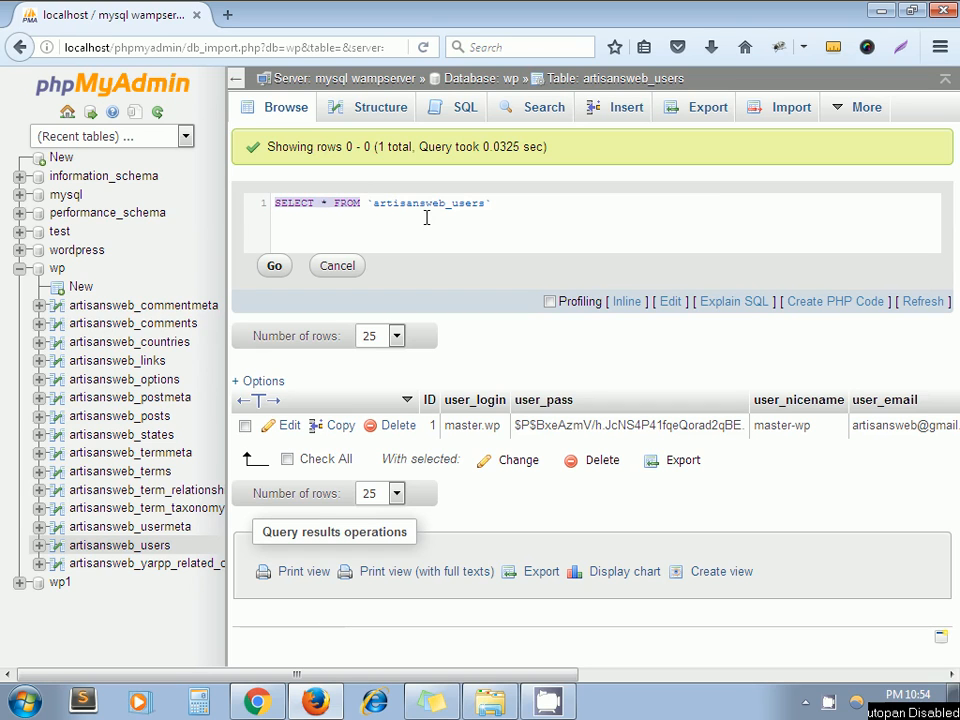
Run SHOW CREATE TABLE `artisansweb_users`; in the wp database's inline query editor.
type("SHOW CREA")
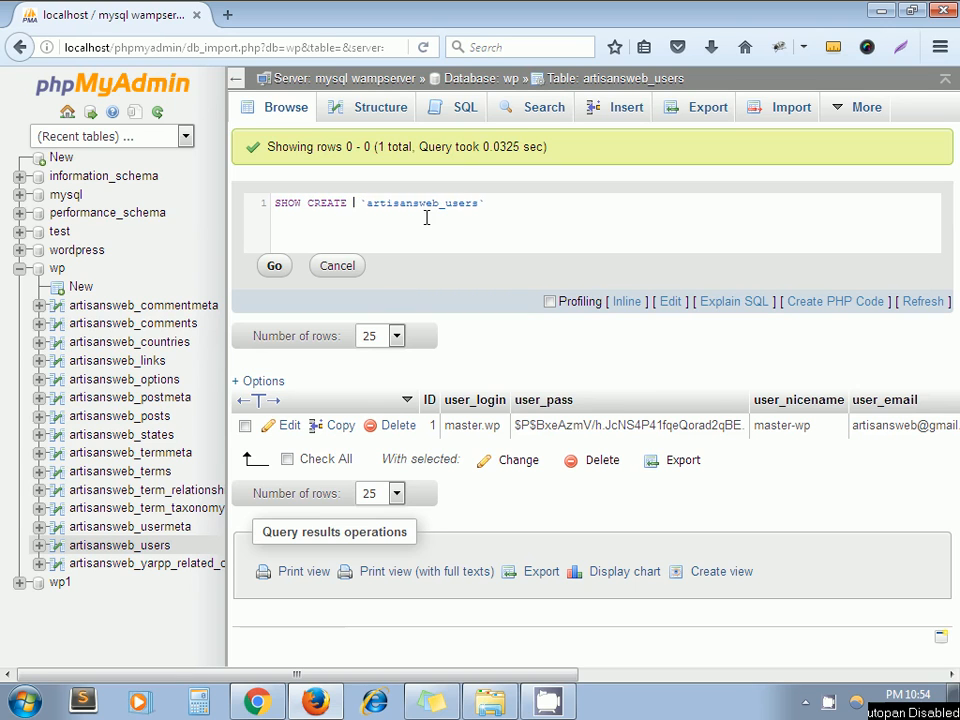
type("TABLE")
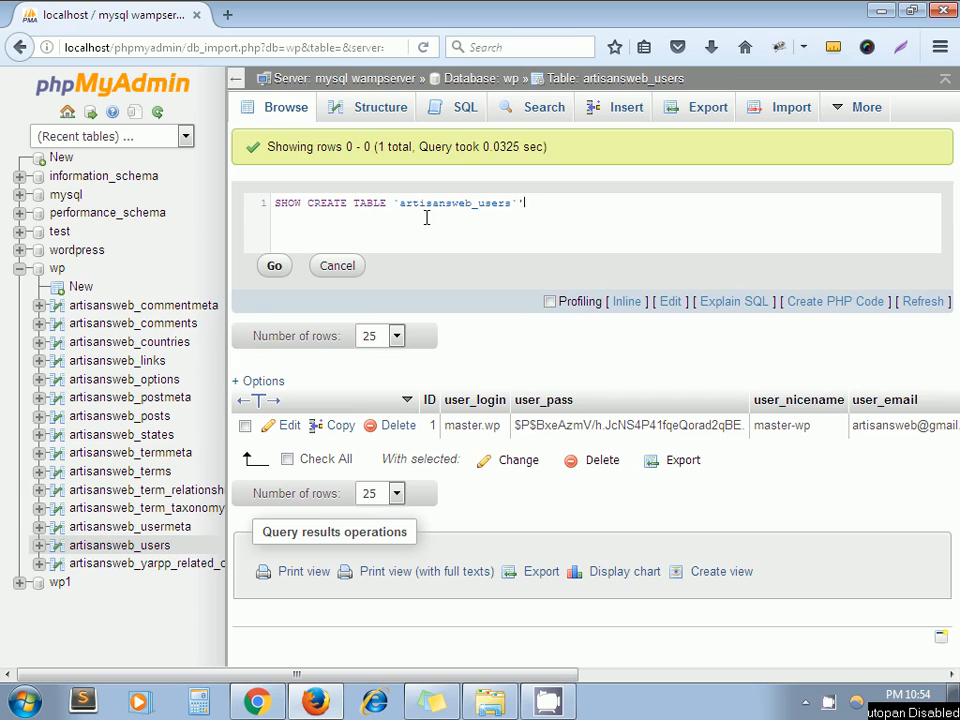
type(";")
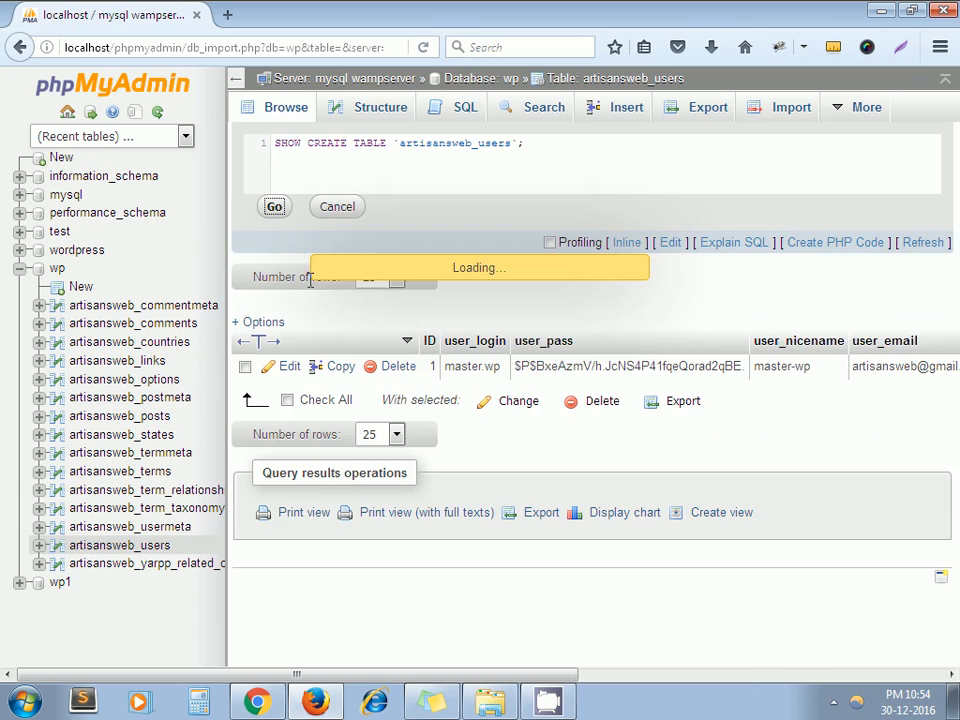
left_click(274, 206)
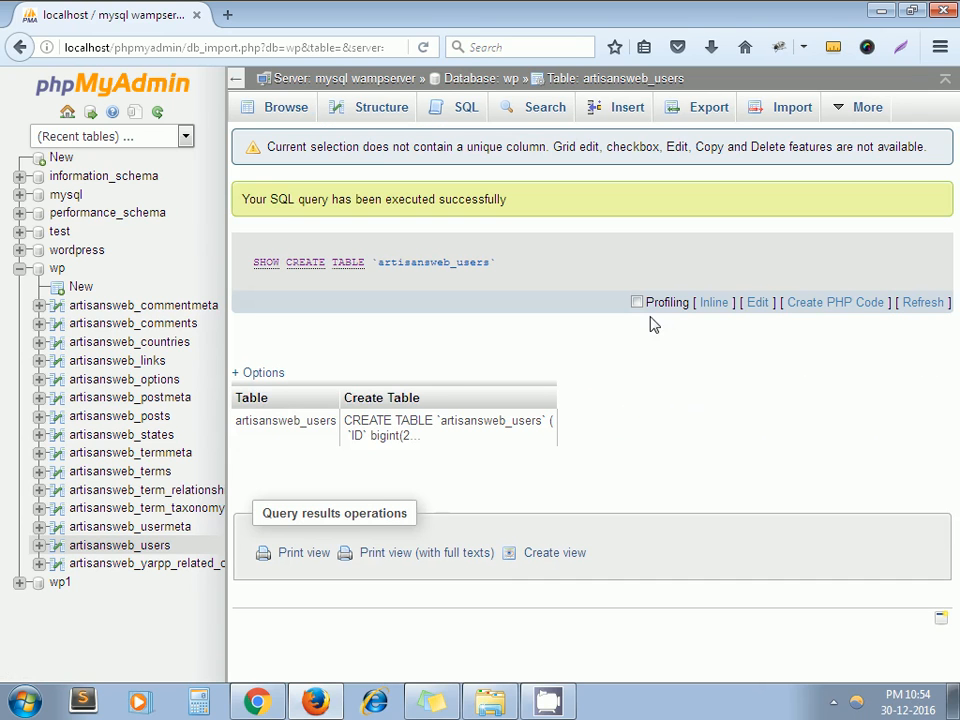
mouse_move(256, 368)
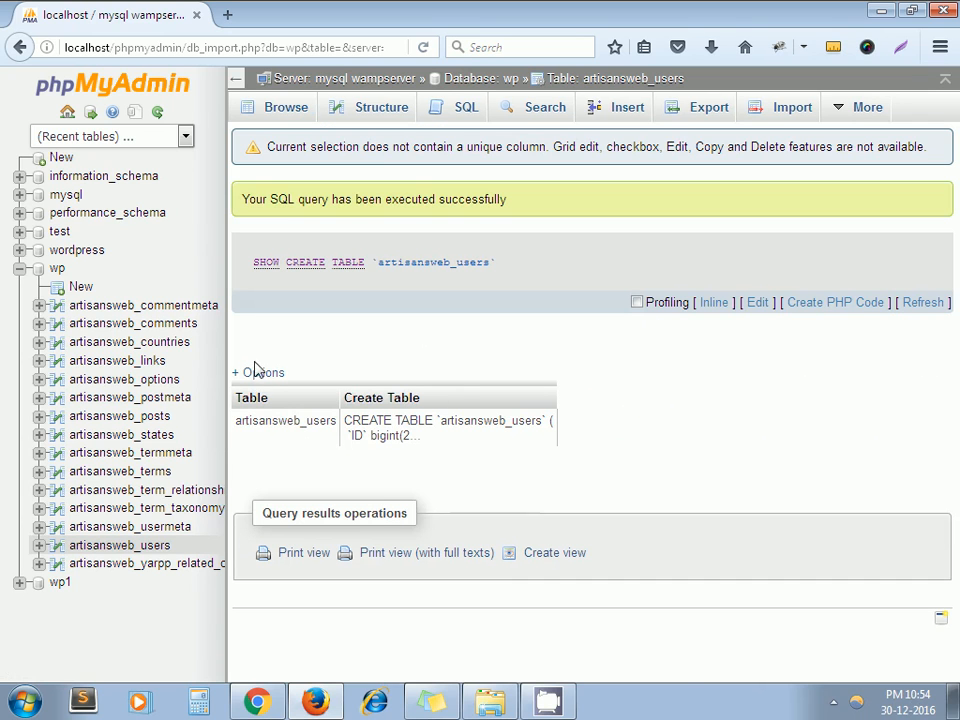
Switch the result display to Full texts so the whole CREATE TABLE statement shows.
left_click(258, 372)
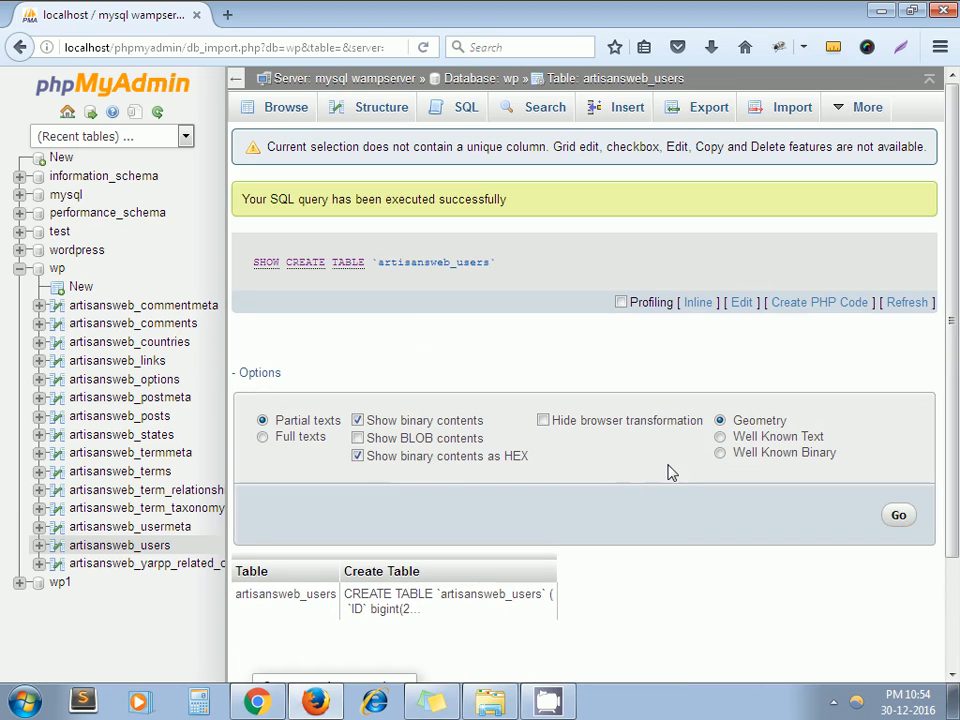
left_click(264, 436)
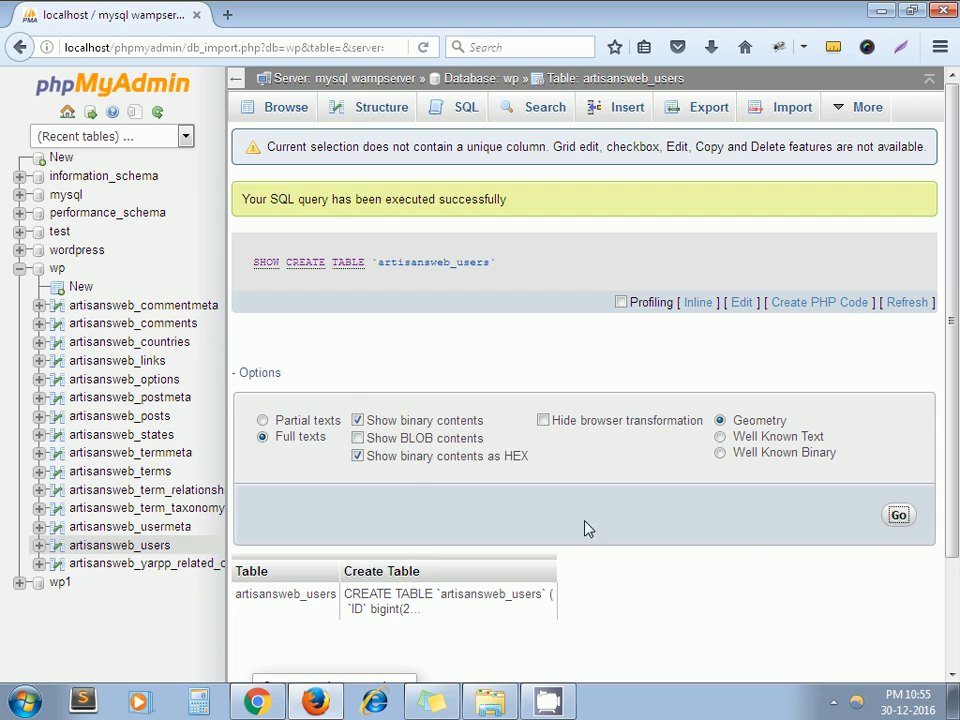
left_click(896, 514)
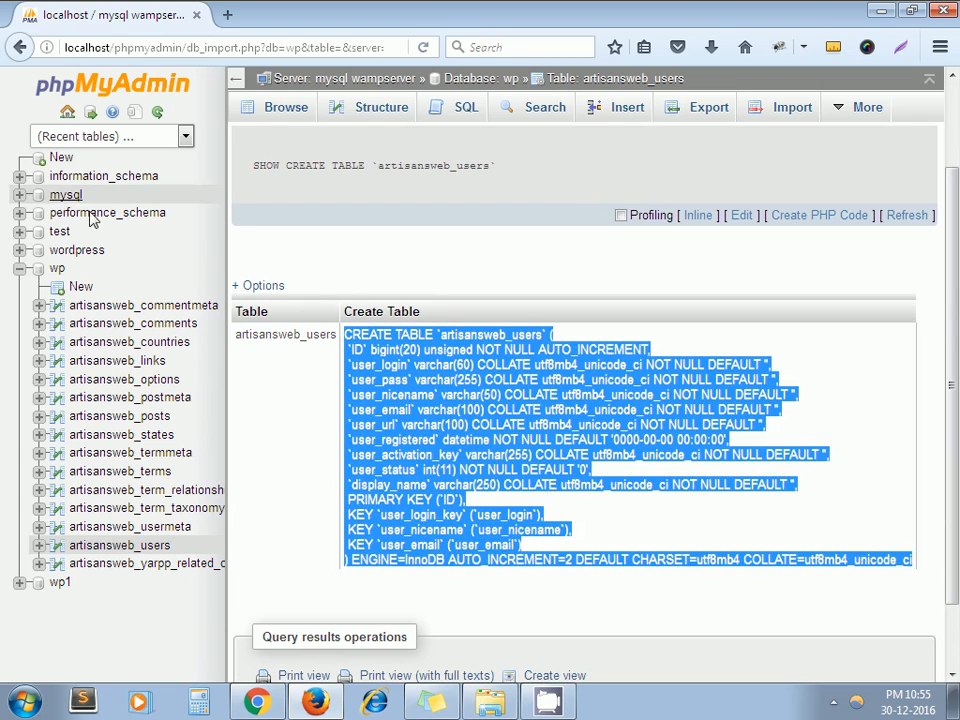
Execute the pasted CREATE TABLE statement in the test database's SQL window.
left_click(60, 232)
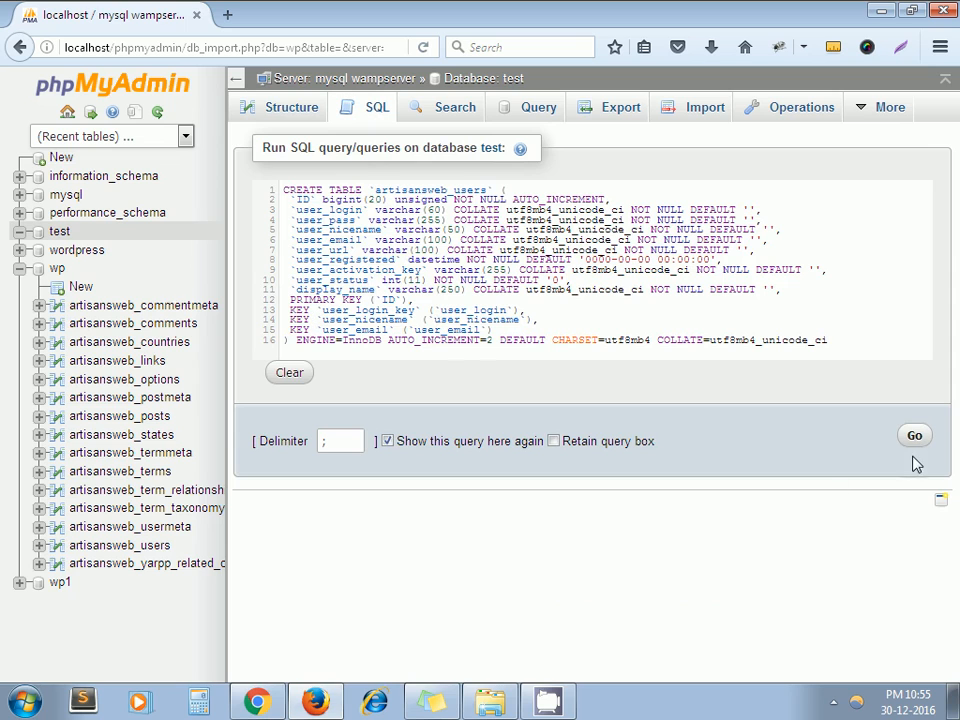
left_click(914, 434)
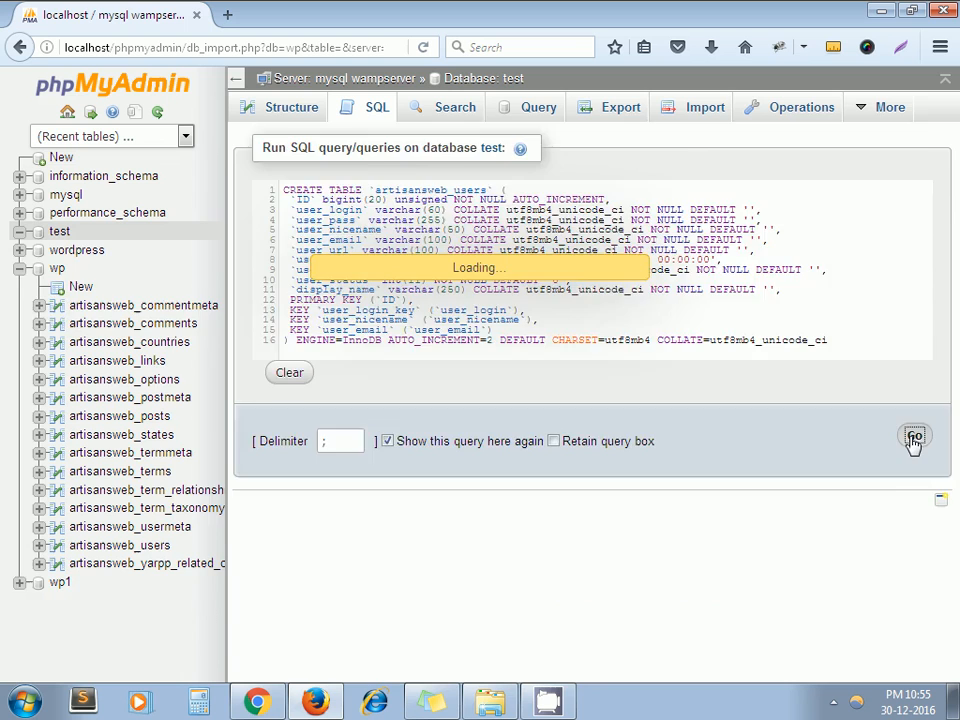
left_click(912, 440)
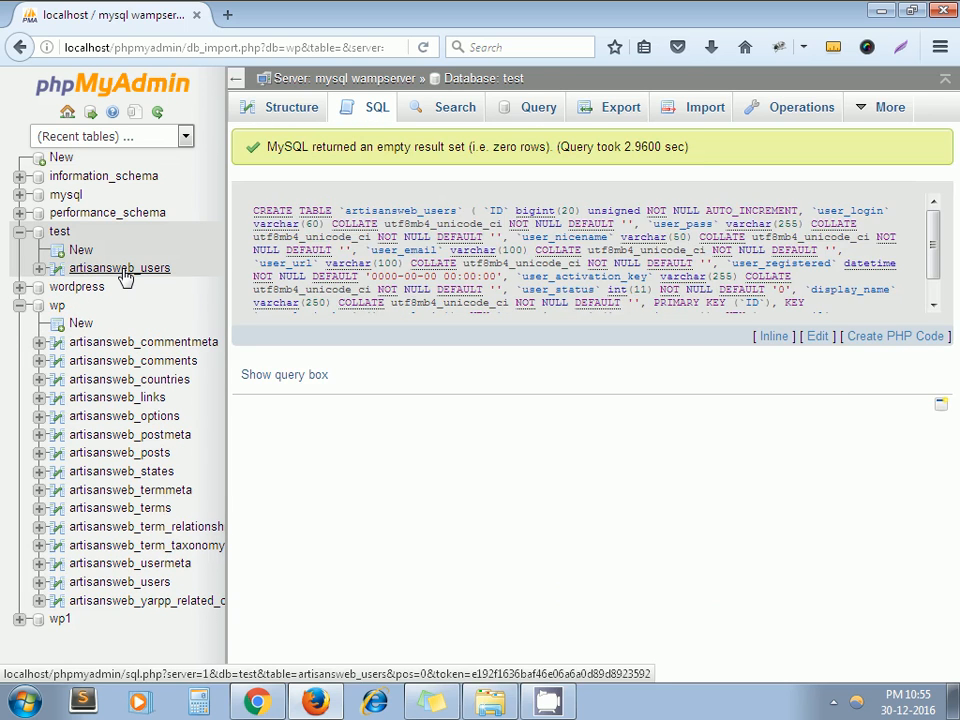
Browse the new artisansweb_users table in test, which returns zero rows.
left_click(120, 268)
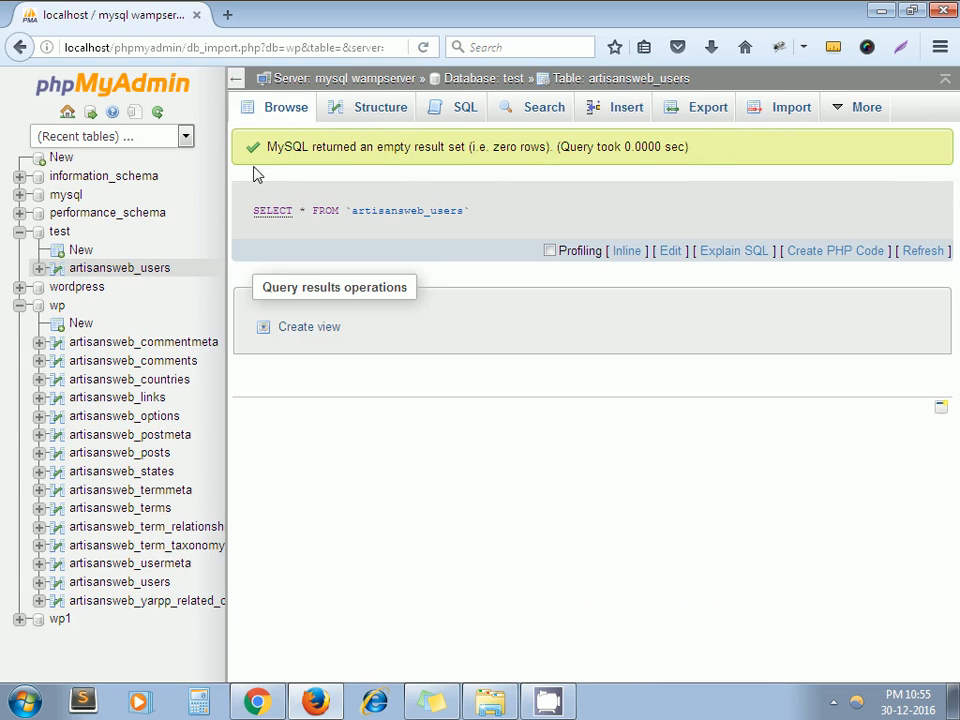
mouse_move(558, 436)
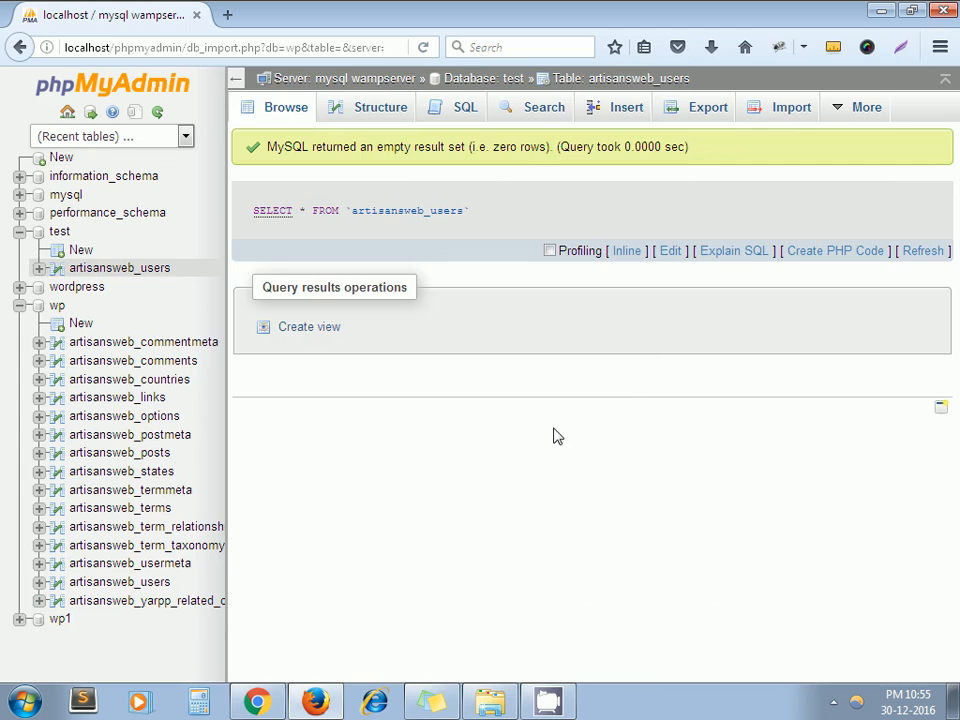
mouse_move(548, 432)
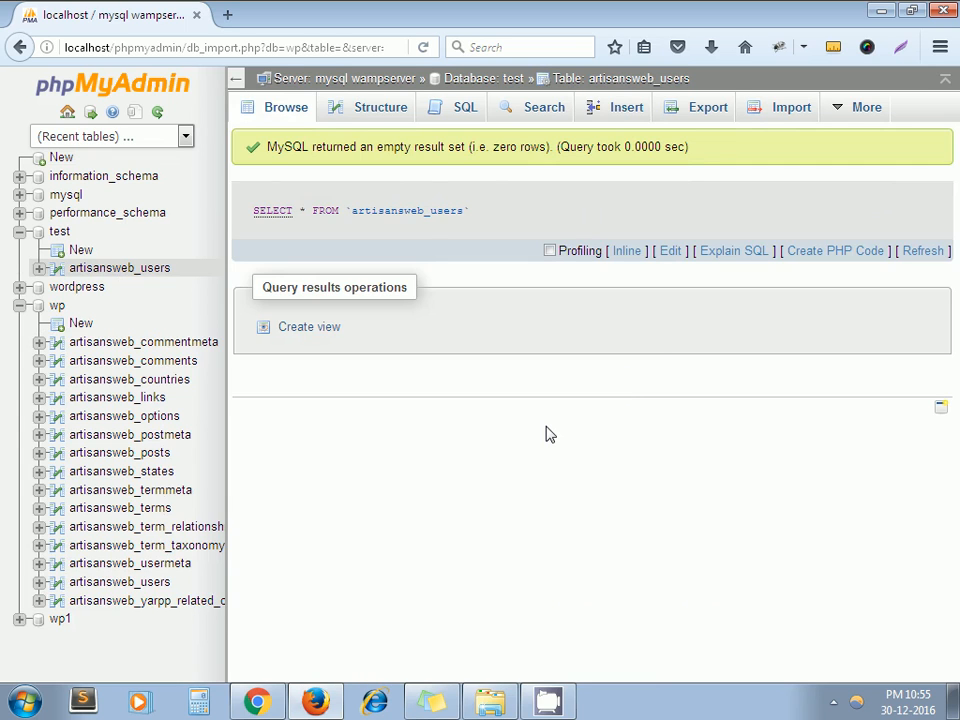